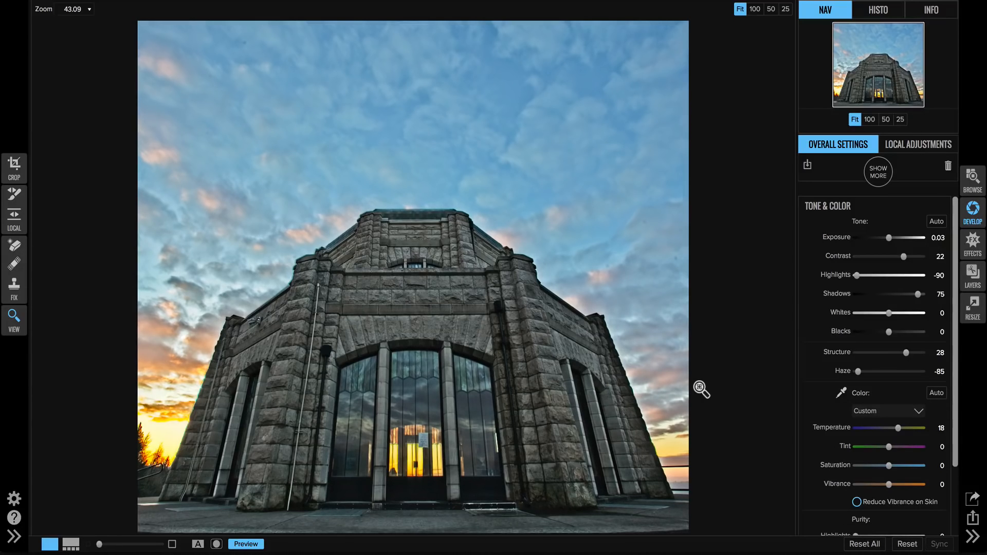
mouse_move(852, 200)
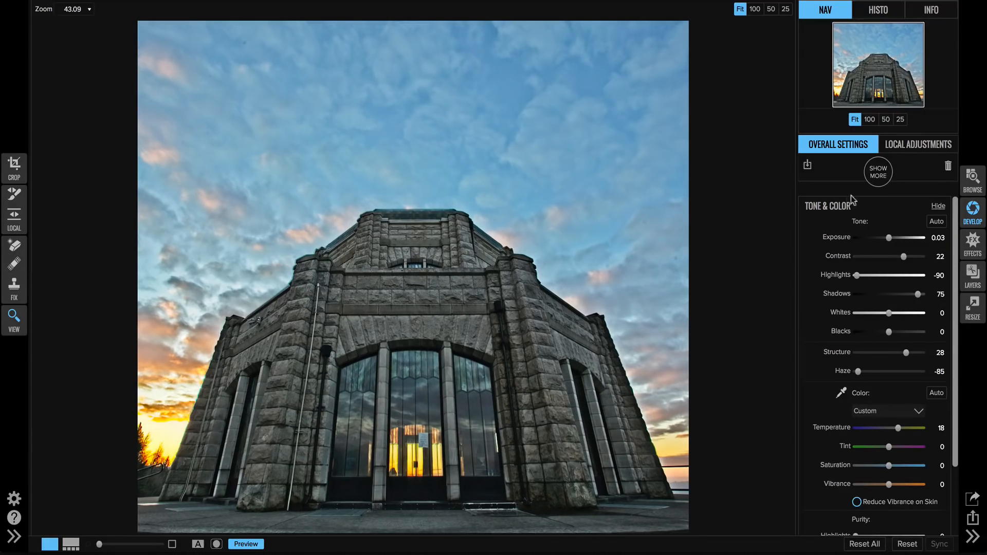
Step: Show the Lens Correction pane with the detected Canon EF 17-40mm f/4L profile
scroll("down", 3)
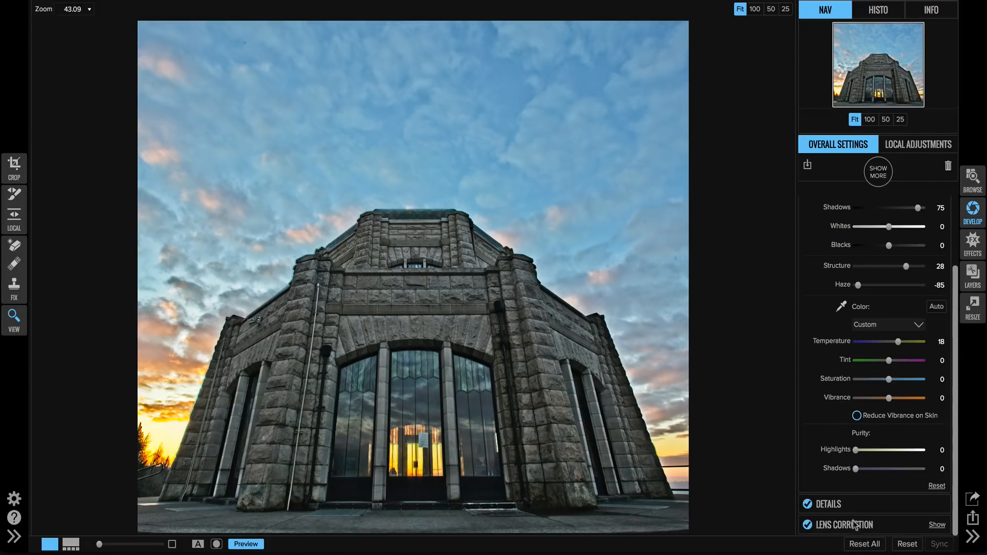
left_click(843, 525)
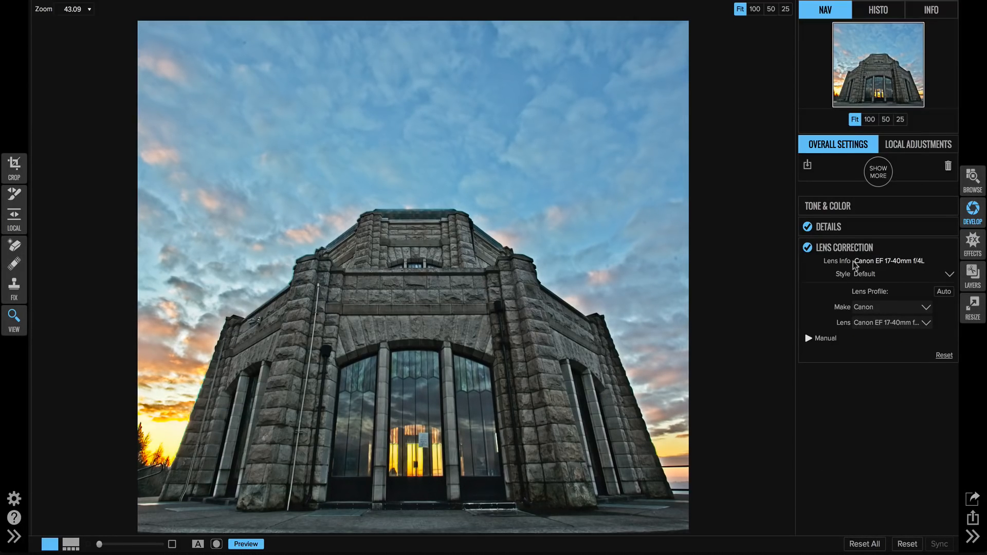
mouse_move(929, 265)
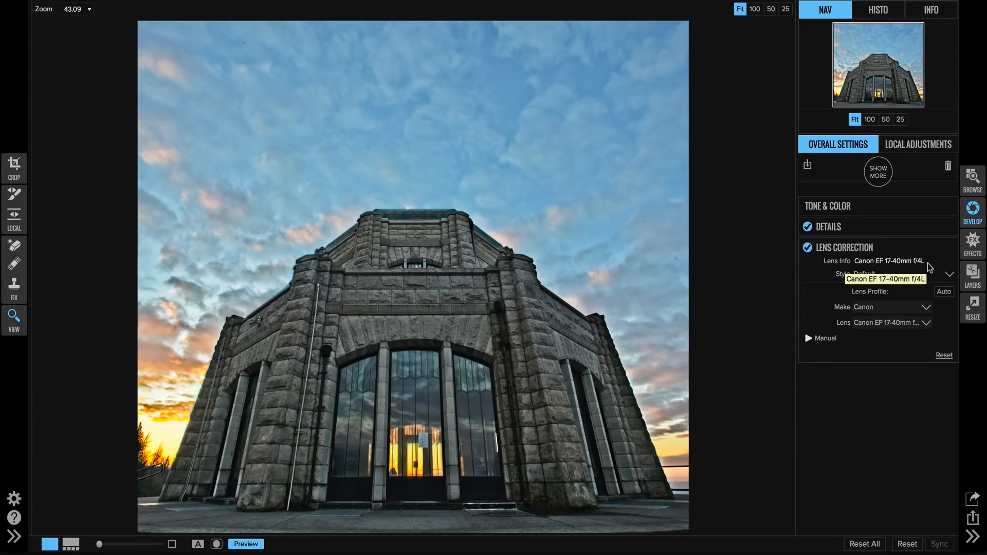
mouse_move(859, 327)
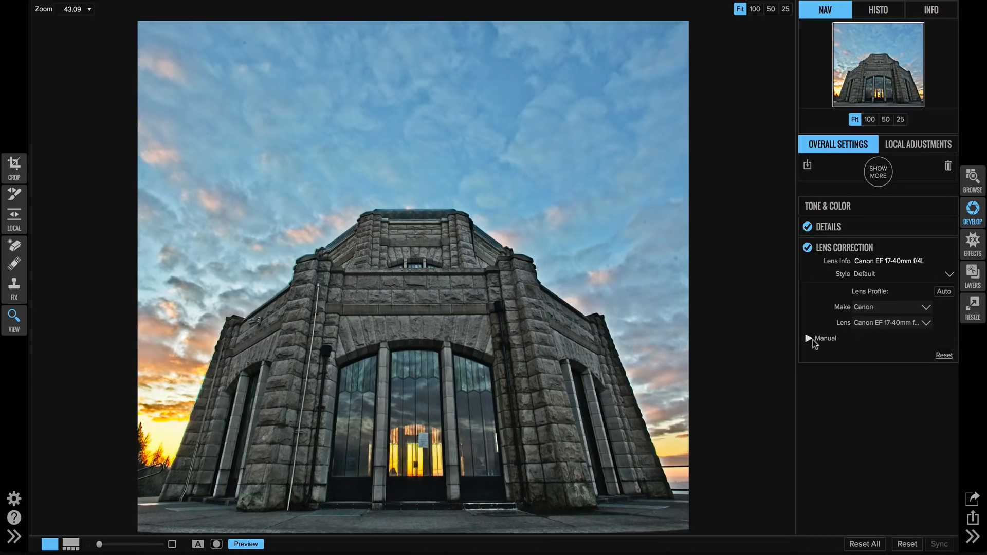
Step: Expand the Manual lens adjustments and toggle lens correction off and on to compare
left_click(808, 339)
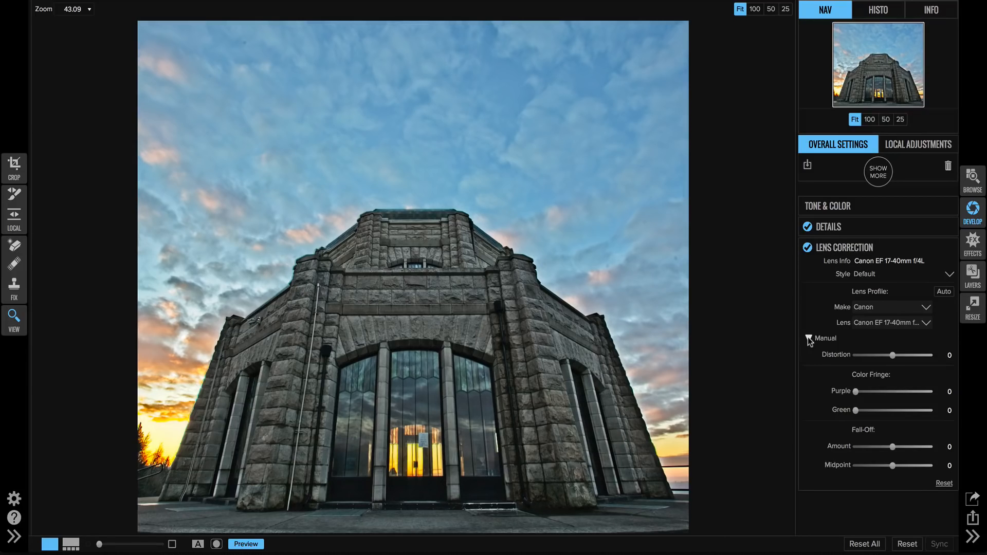
left_click(809, 338)
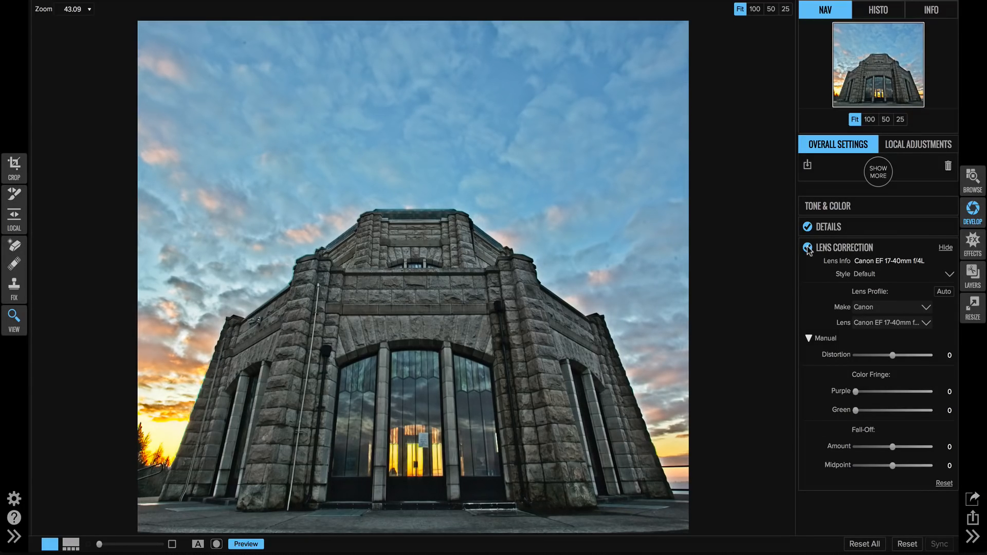
left_click(809, 248)
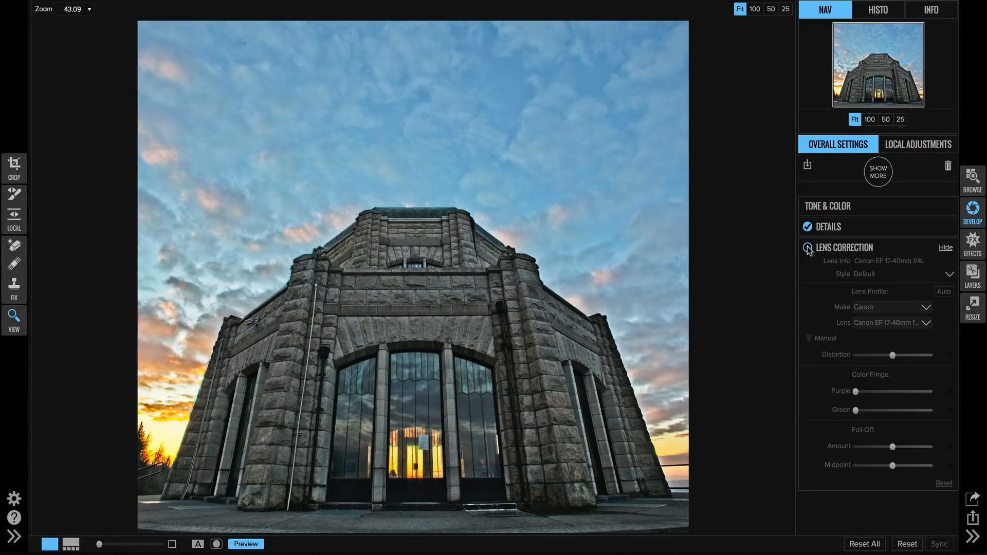
left_click(808, 247)
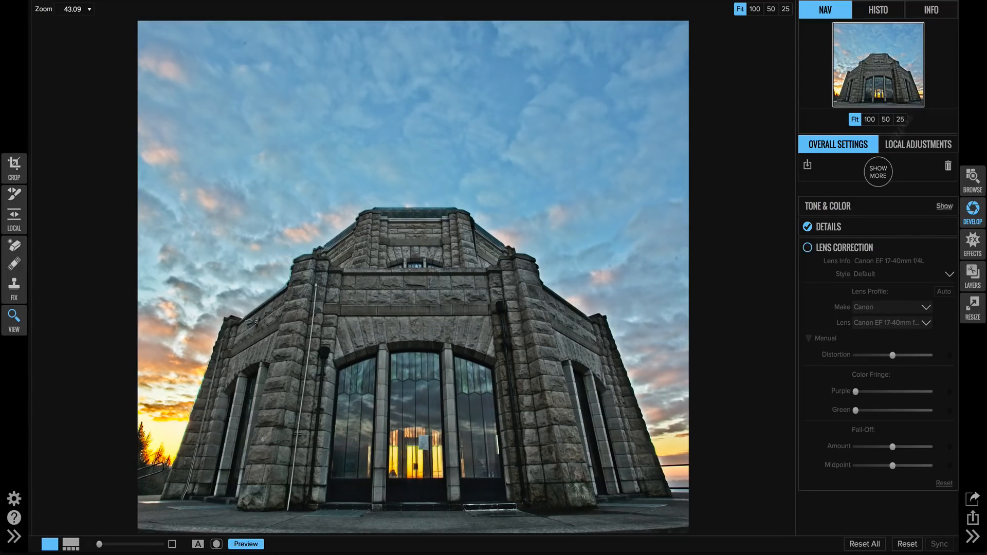
Step: Show the Canon EOS 5D Mark II camera and lens details, leaving lens correction re-enabled after comparing
left_click(938, 9)
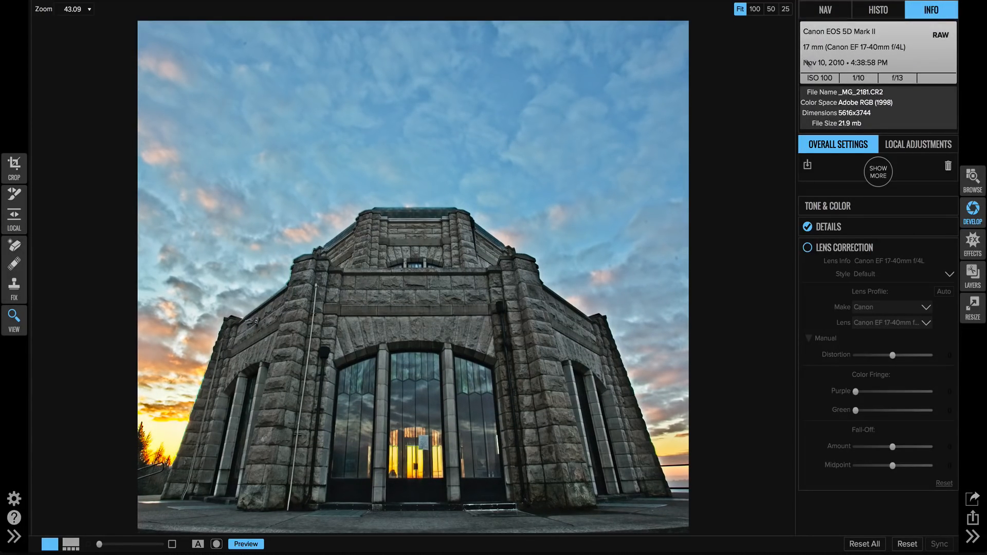
left_click(809, 247)
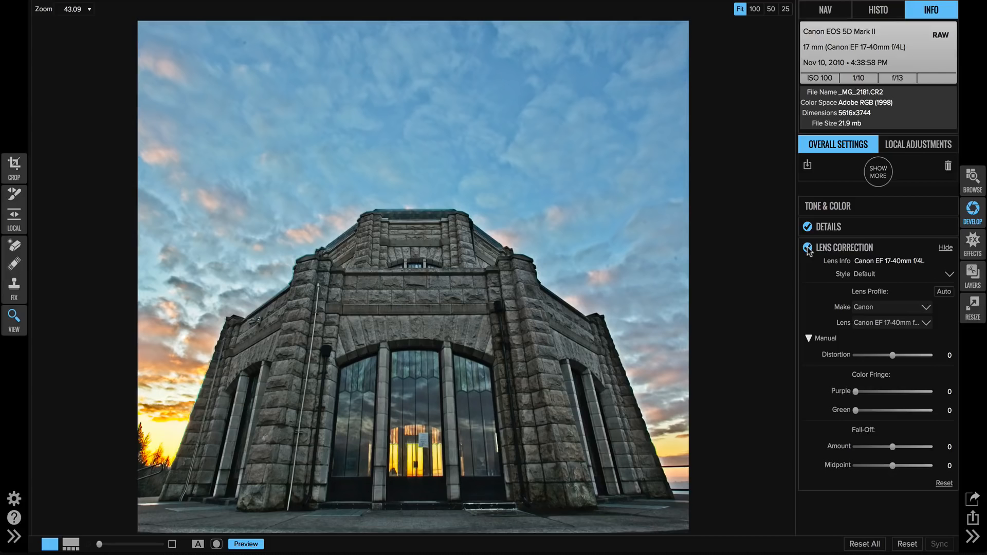
left_click(805, 248)
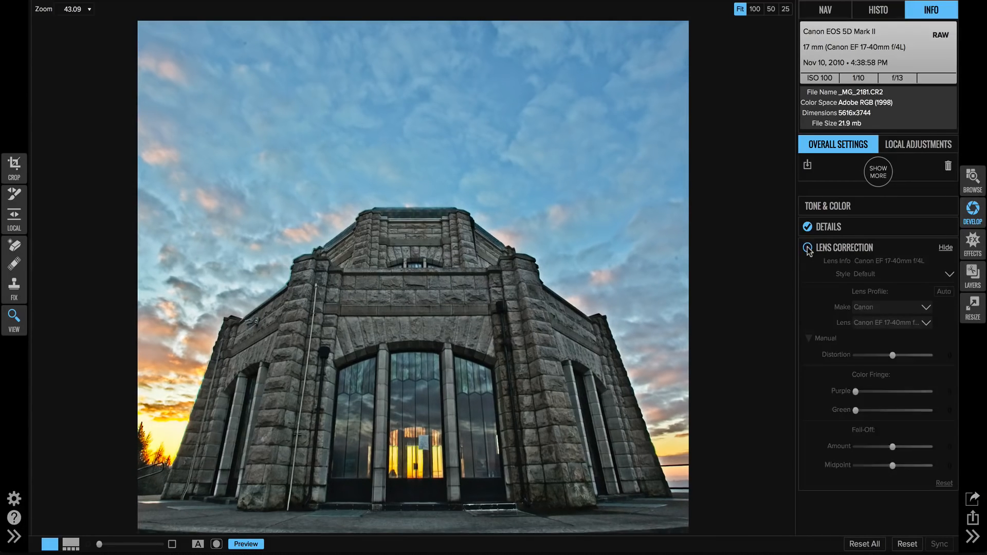
left_click(808, 248)
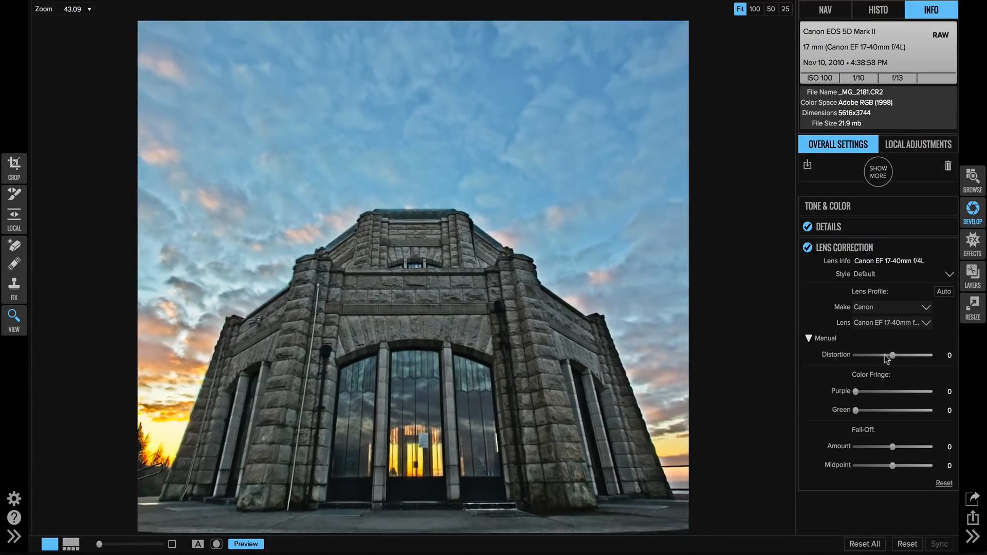
Step: Adjust the manual Distortion slider back and forth, settling at -16
left_click_drag(892, 355, 873, 354)
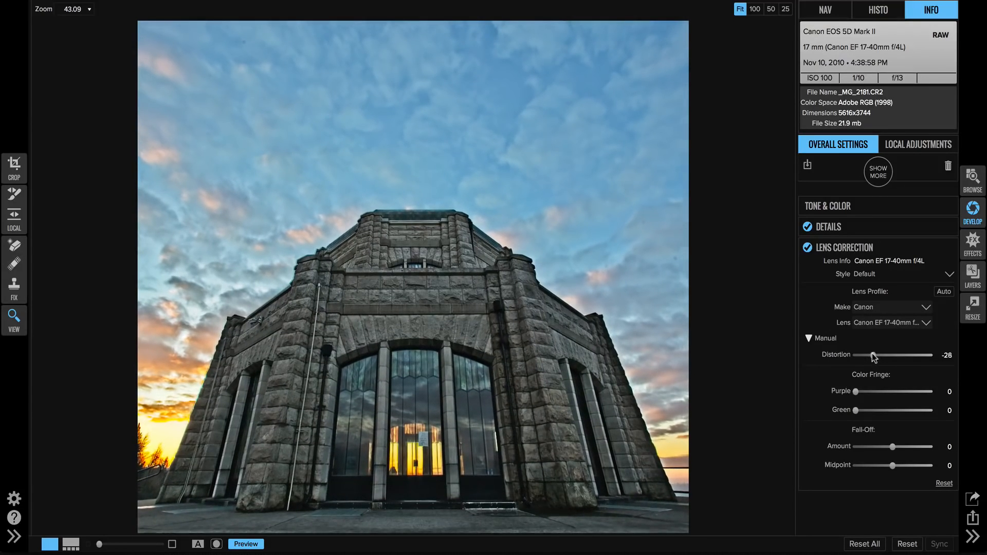
left_click_drag(872, 356, 887, 355)
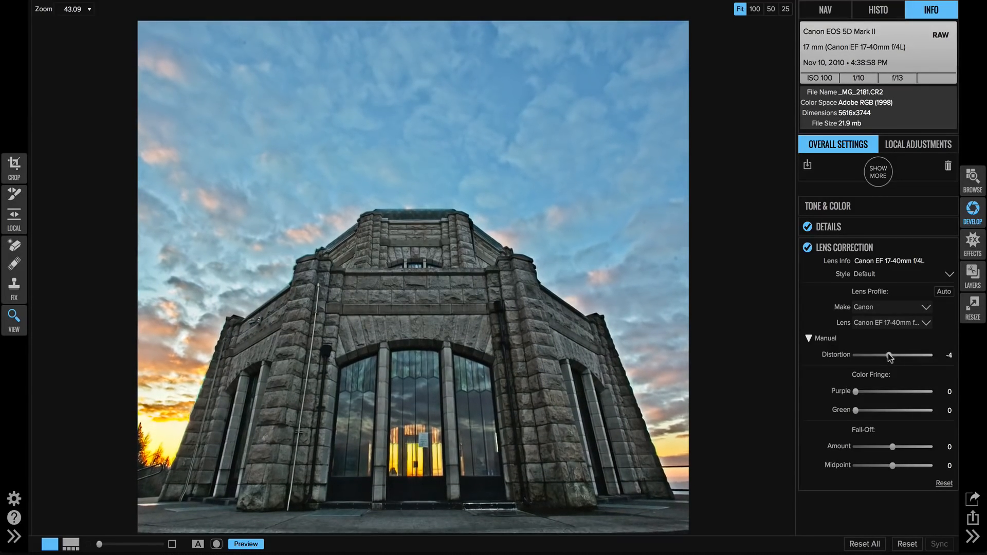
left_click_drag(888, 356, 881, 356)
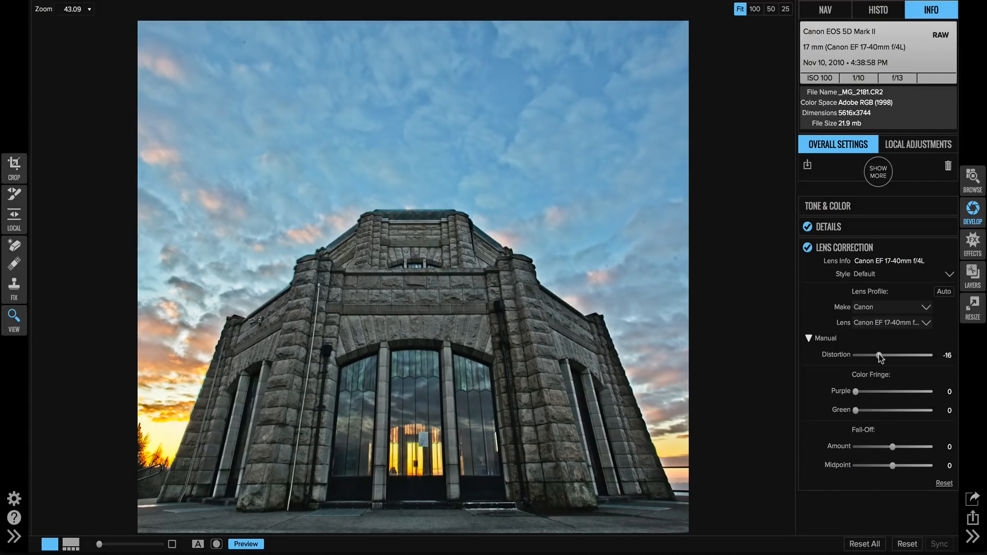
mouse_move(879, 399)
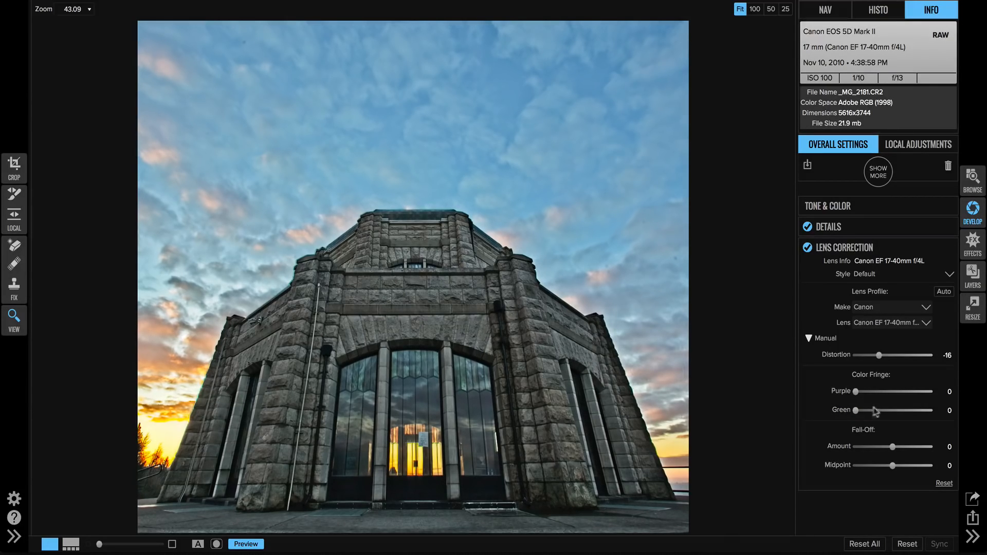
Step: Set Green Color Fringe to 55, Fall-Off Amount to -22 and Midpoint to -5
left_click_drag(858, 410, 915, 410)
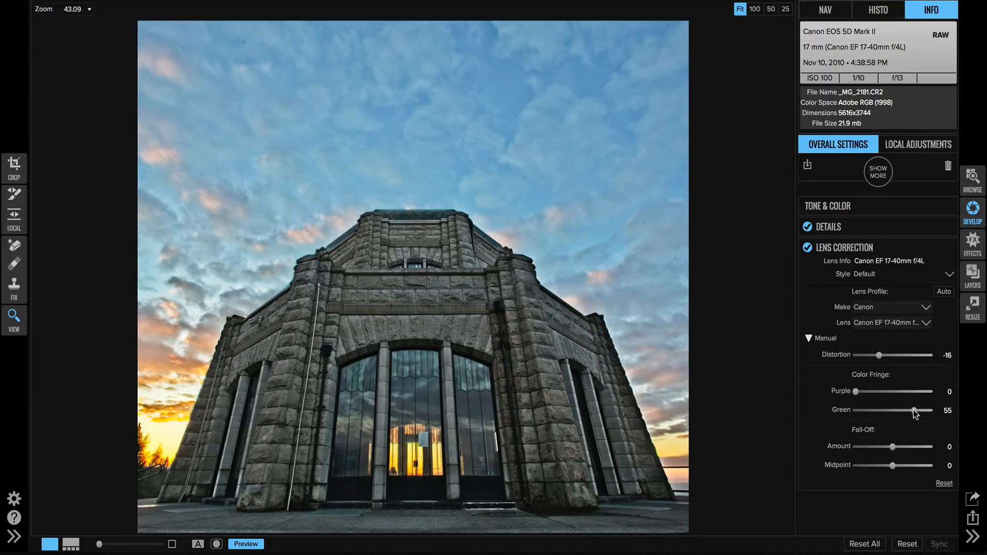
mouse_move(913, 413)
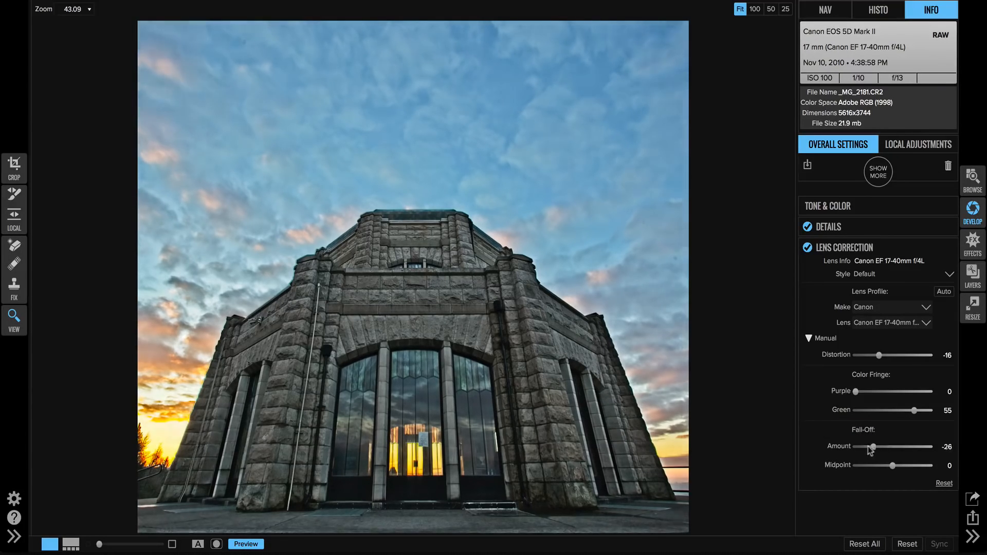
left_click_drag(873, 447, 929, 447)
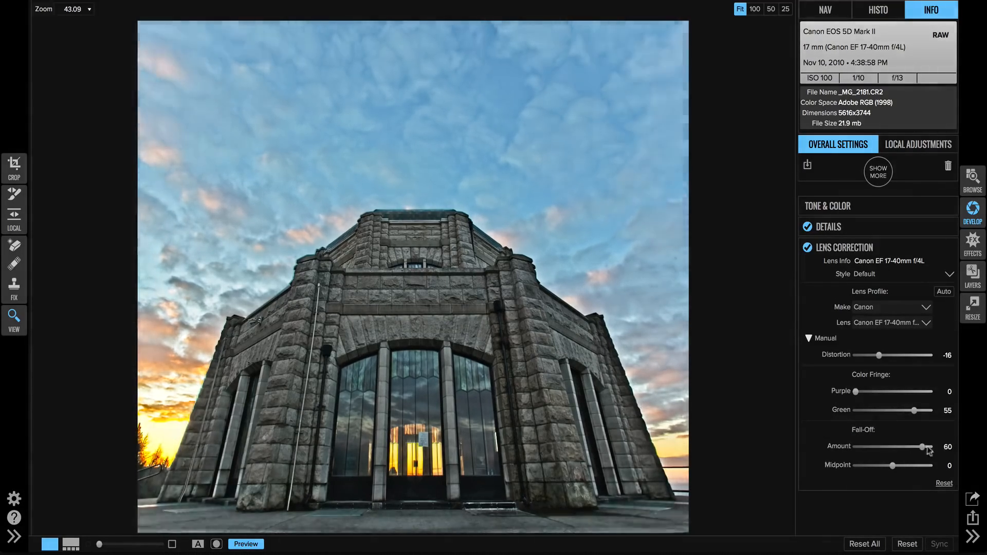
left_click_drag(926, 447, 874, 446)
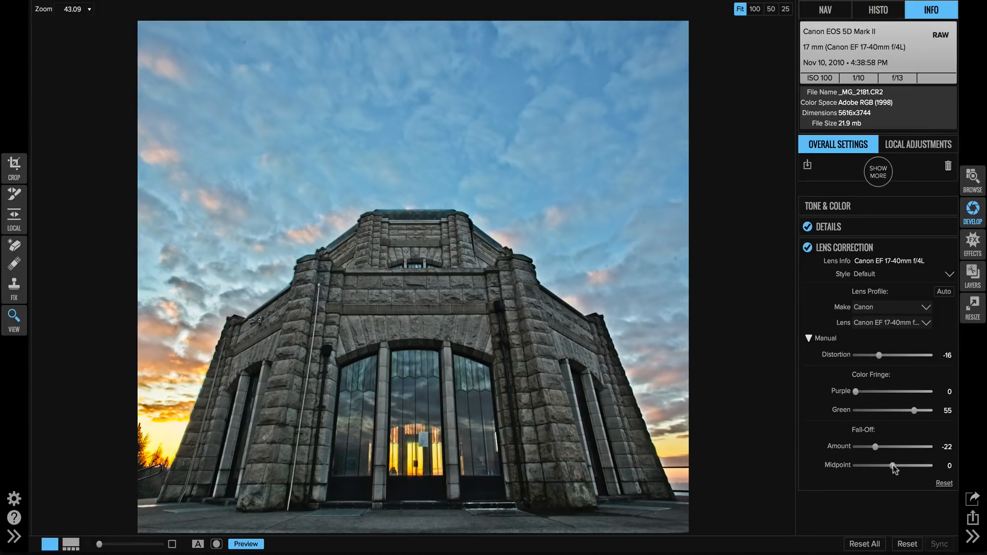
left_click_drag(894, 465, 890, 465)
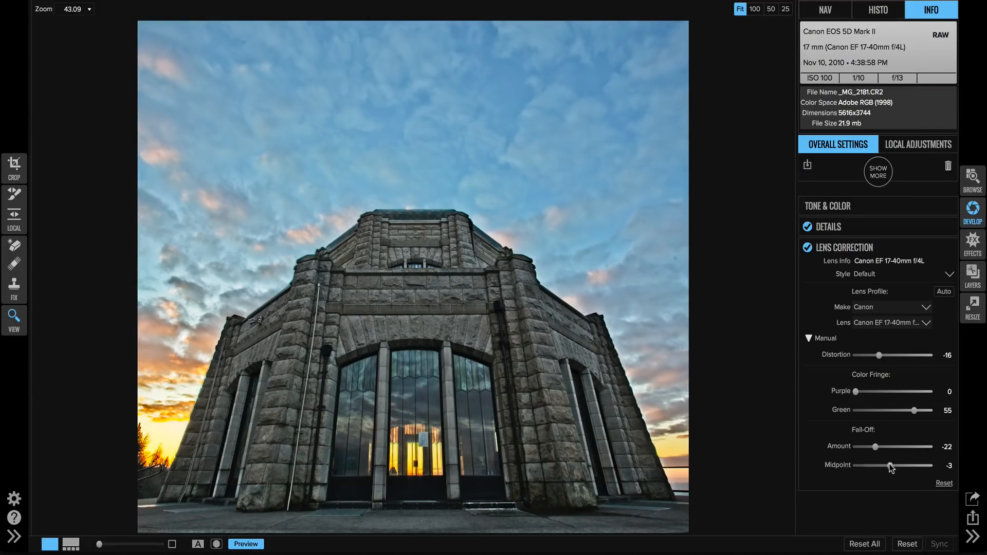
left_click_drag(893, 464, 888, 464)
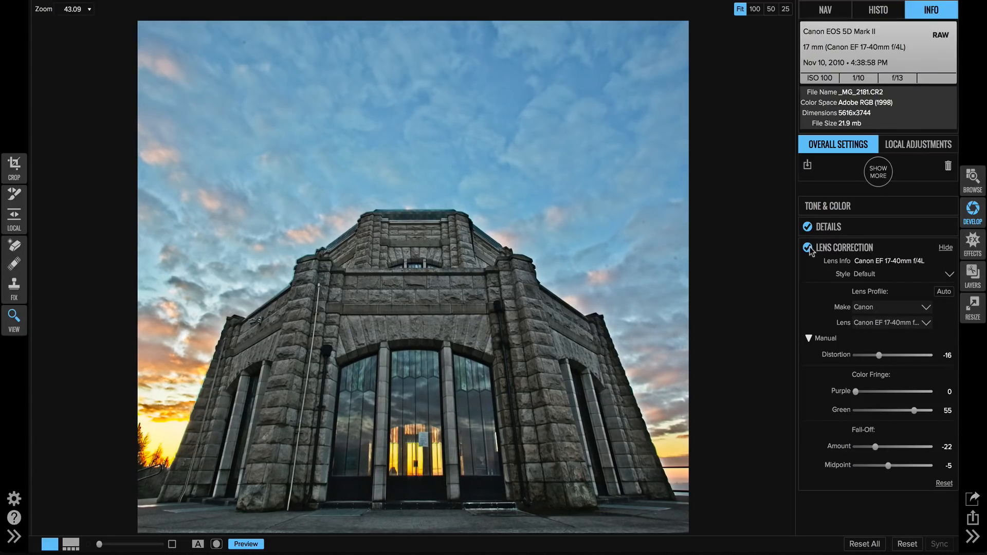
left_click(808, 247)
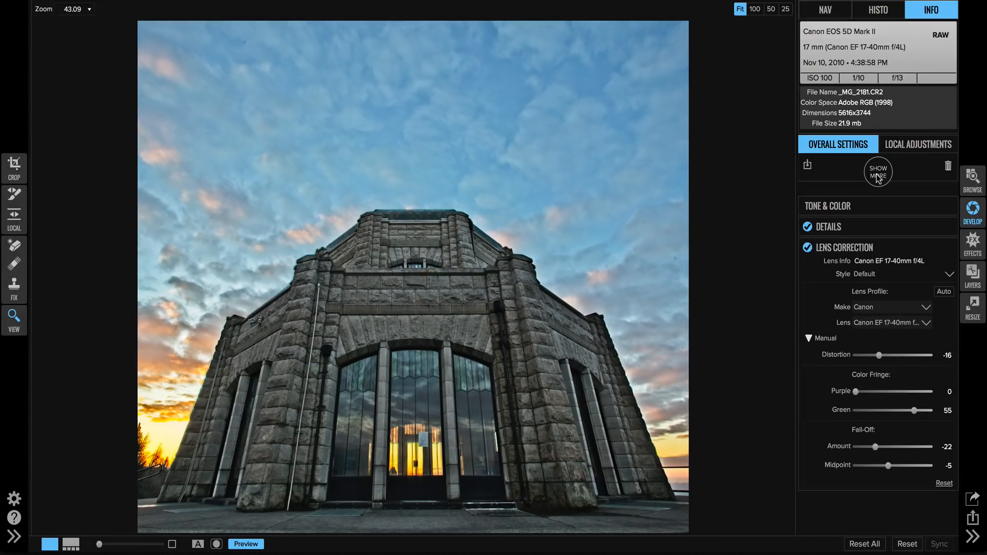
Step: Add a Transform adjustment and pull Vertical perspective to -68 to straighten the walls
left_click(878, 170)
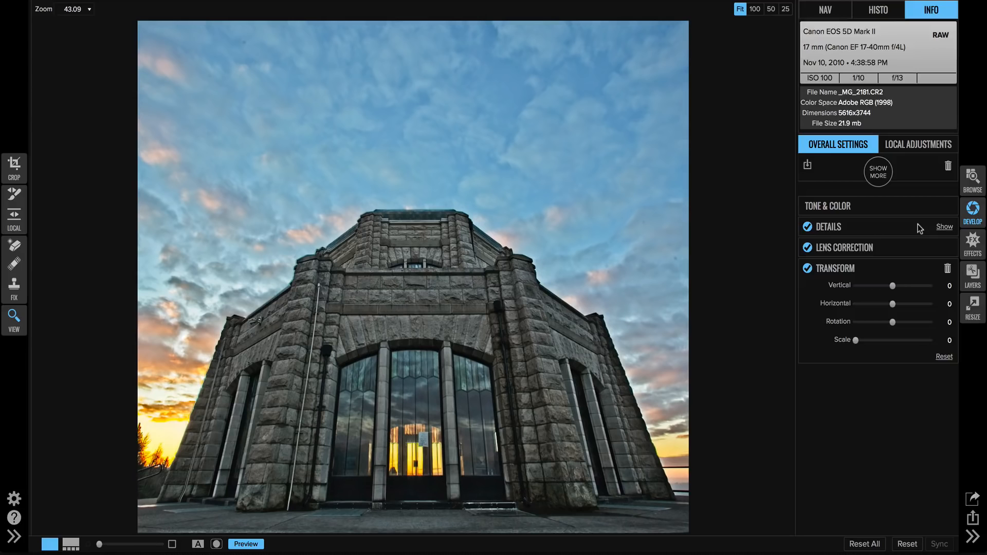
left_click_drag(893, 285, 895, 285)
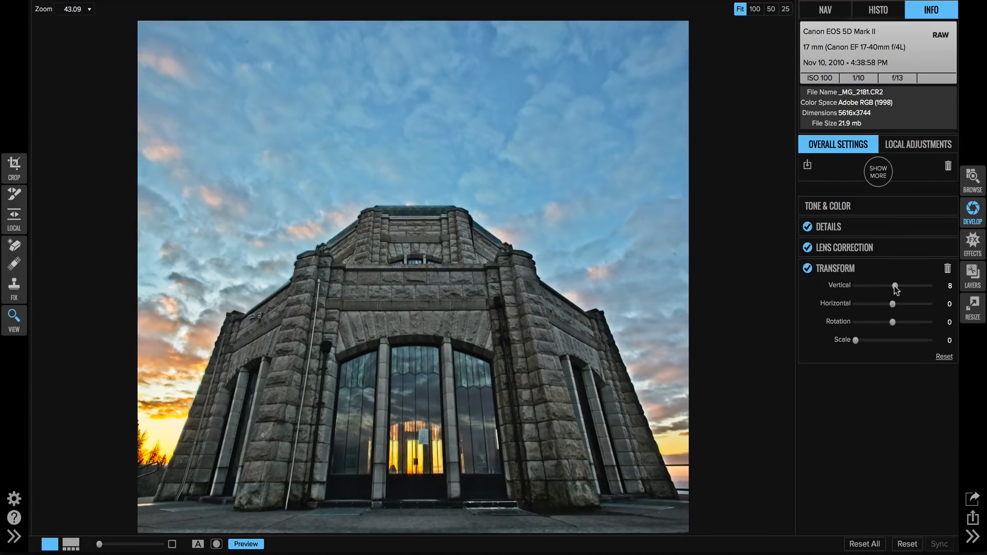
left_click_drag(894, 284, 878, 285)
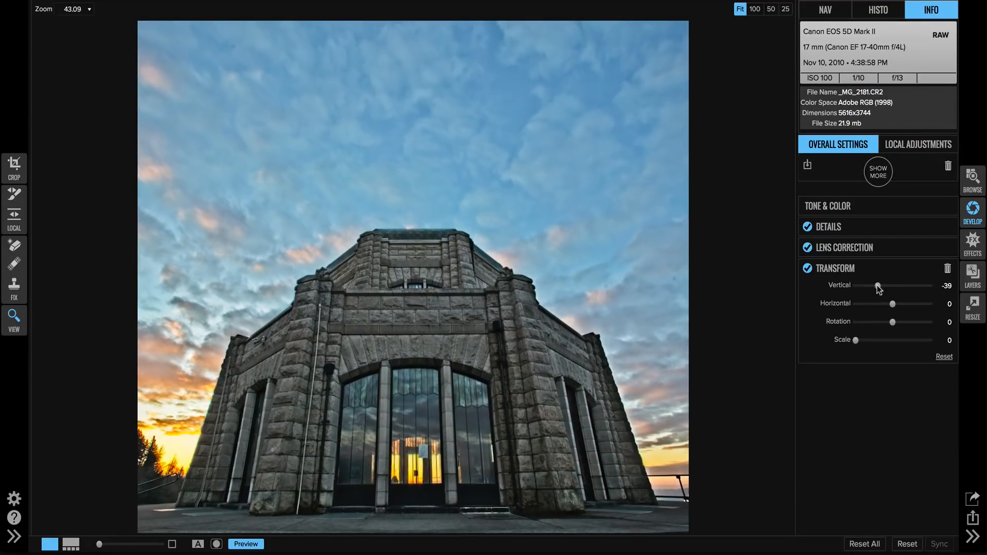
left_click_drag(877, 286, 870, 286)
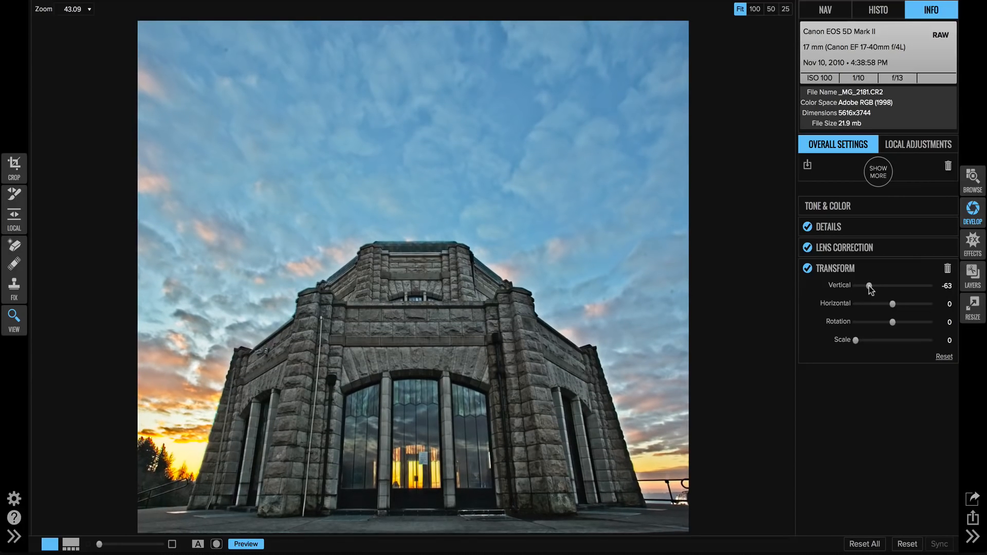
left_click_drag(870, 286, 868, 286)
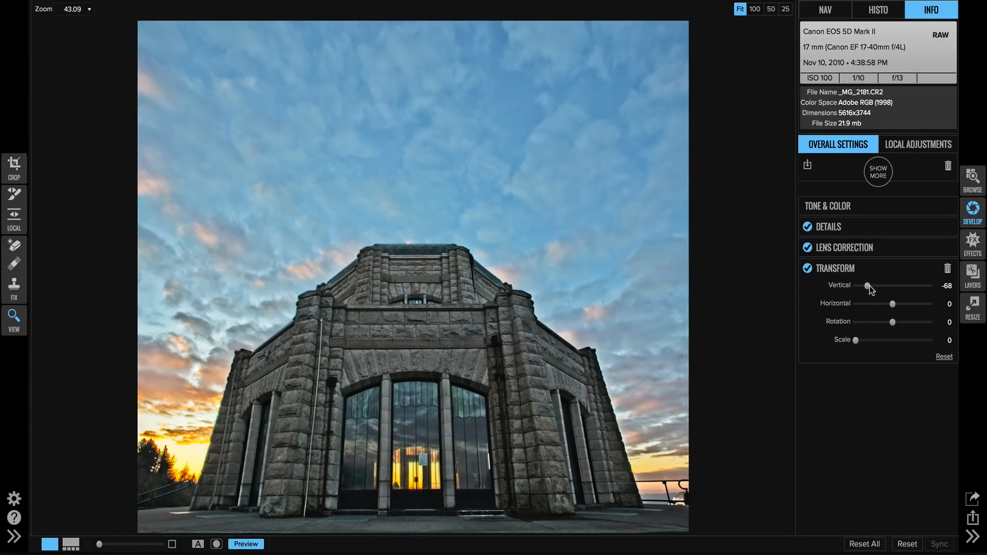
mouse_move(870, 288)
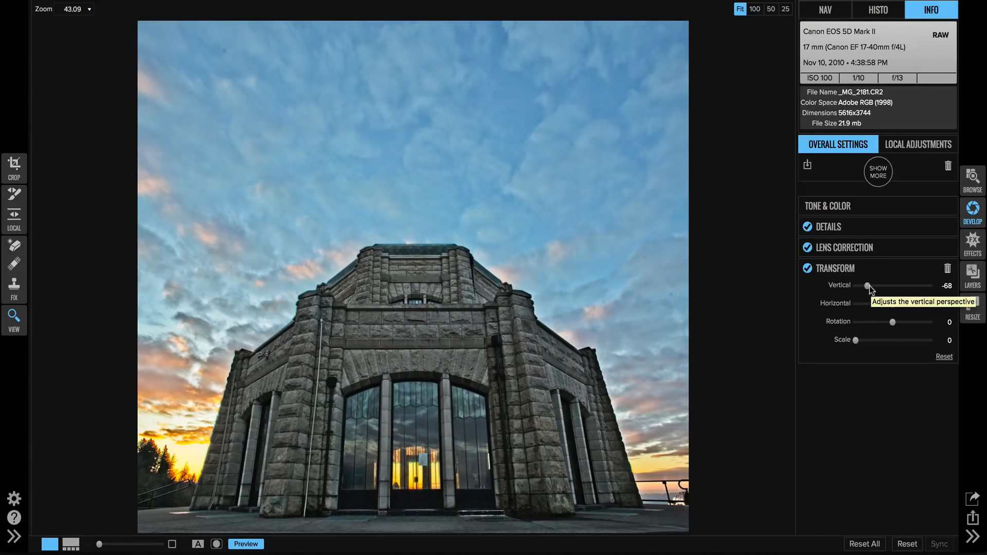